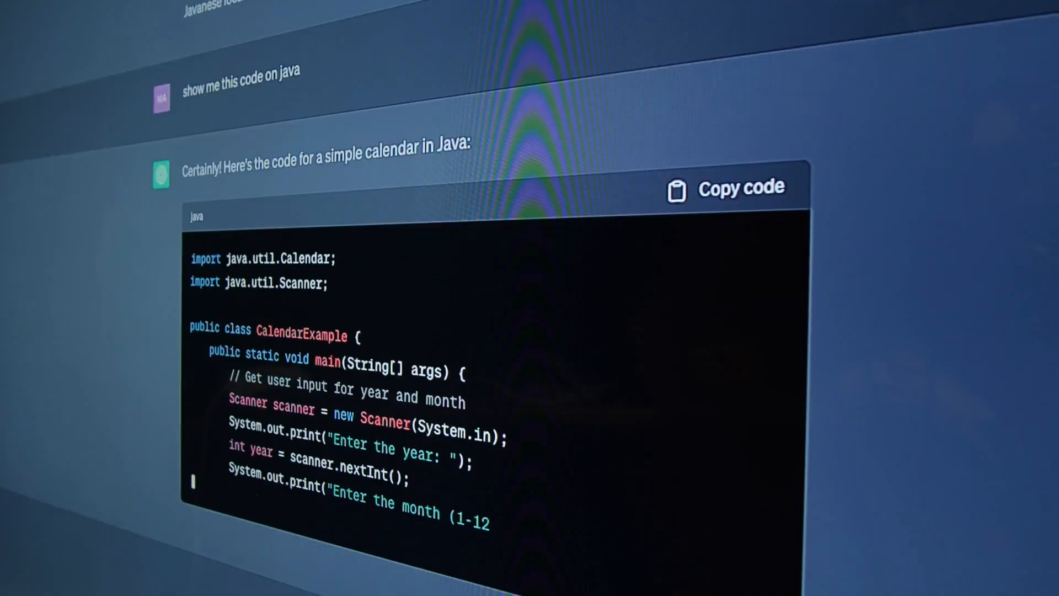
scroll("down", 3)
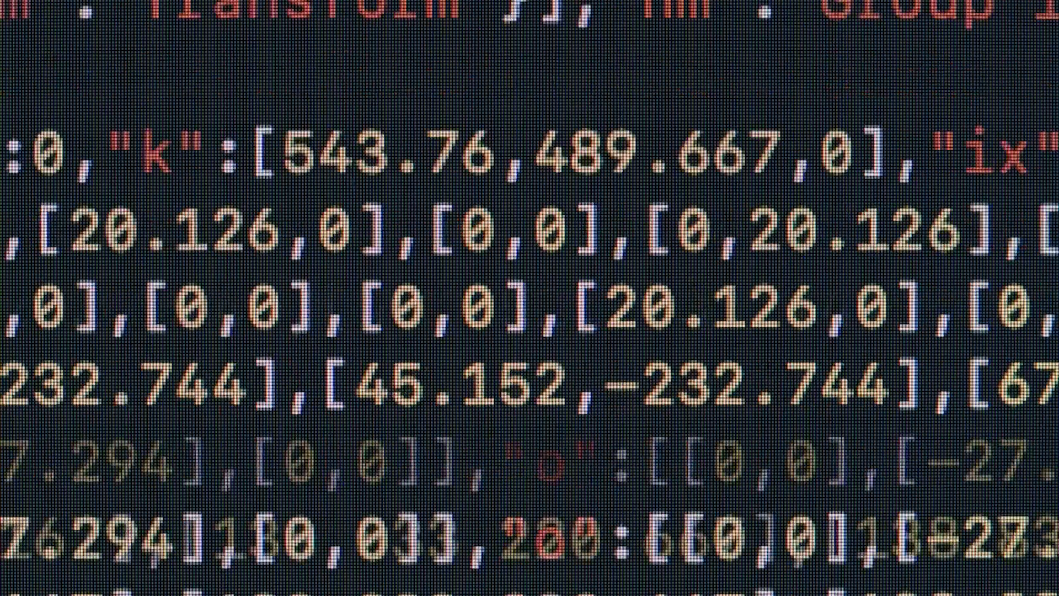
scroll("up", 3)
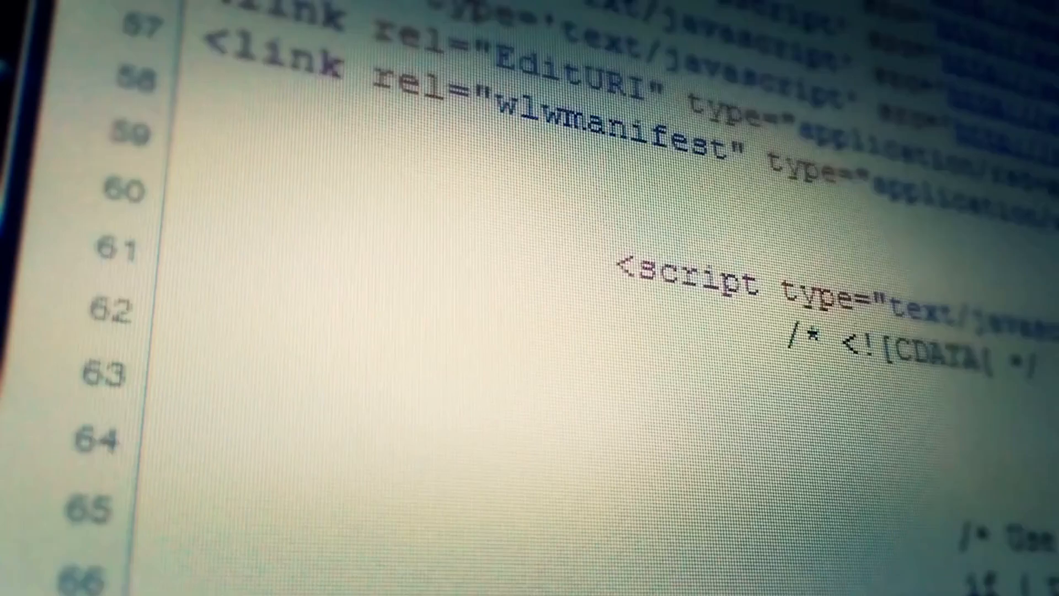
scroll("down", 3)
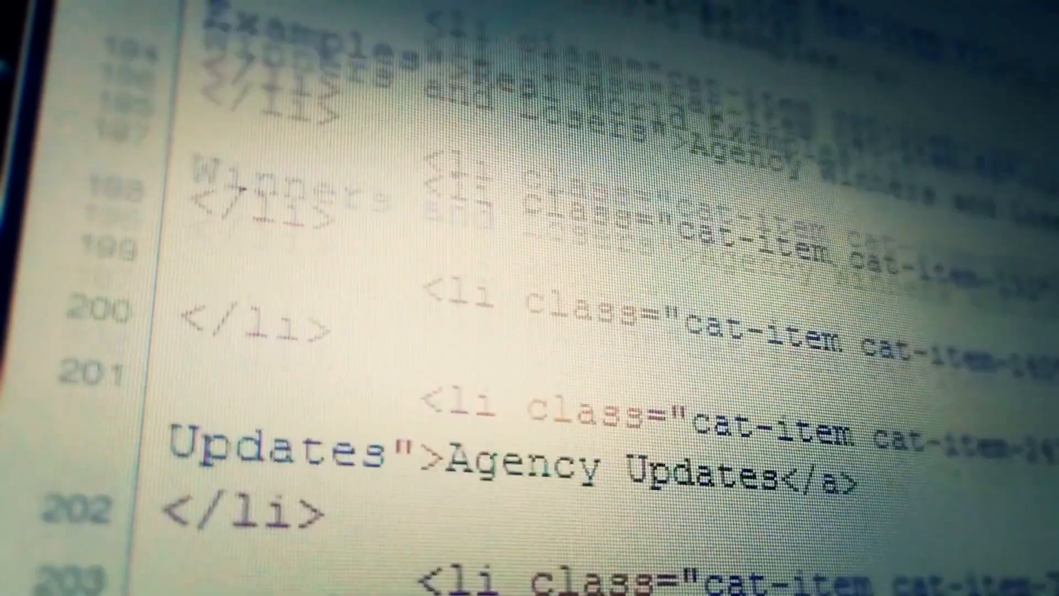